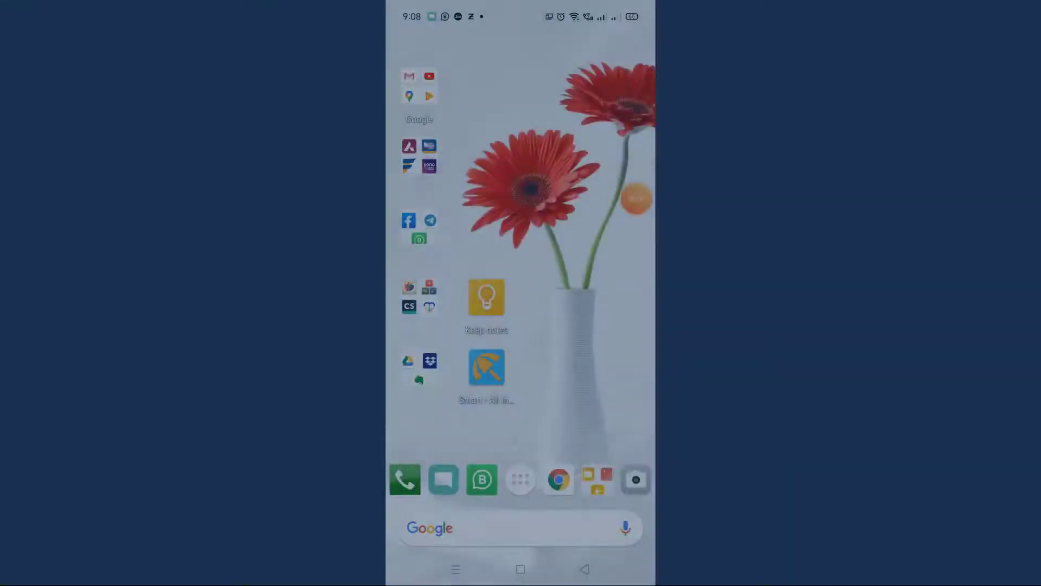
Launch the Smart - All In One Calculator app from the home screen.
{"action": "left_click", "coordinate": [486, 367]}
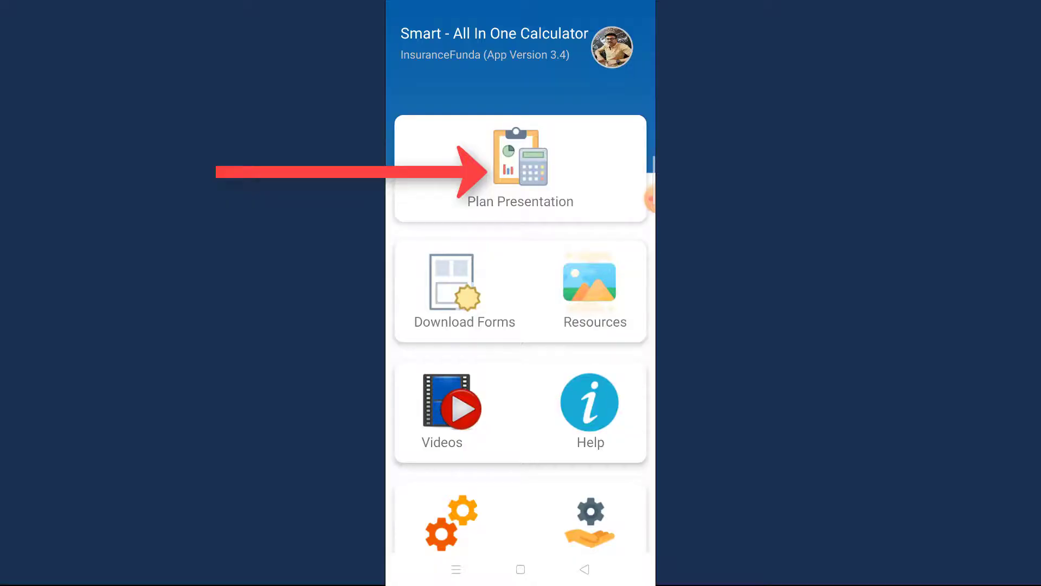
Reach the New Jeevan Anand 915 plan via Plan Presentation and show its features summary.
{"action": "left_click", "coordinate": [519, 168]}
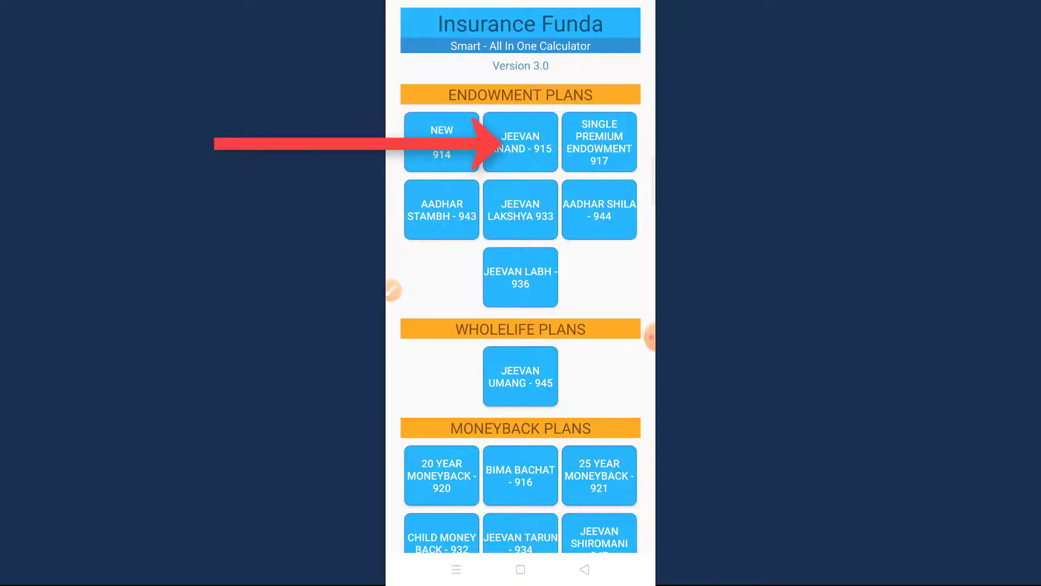
{"action": "left_click", "coordinate": [520, 143]}
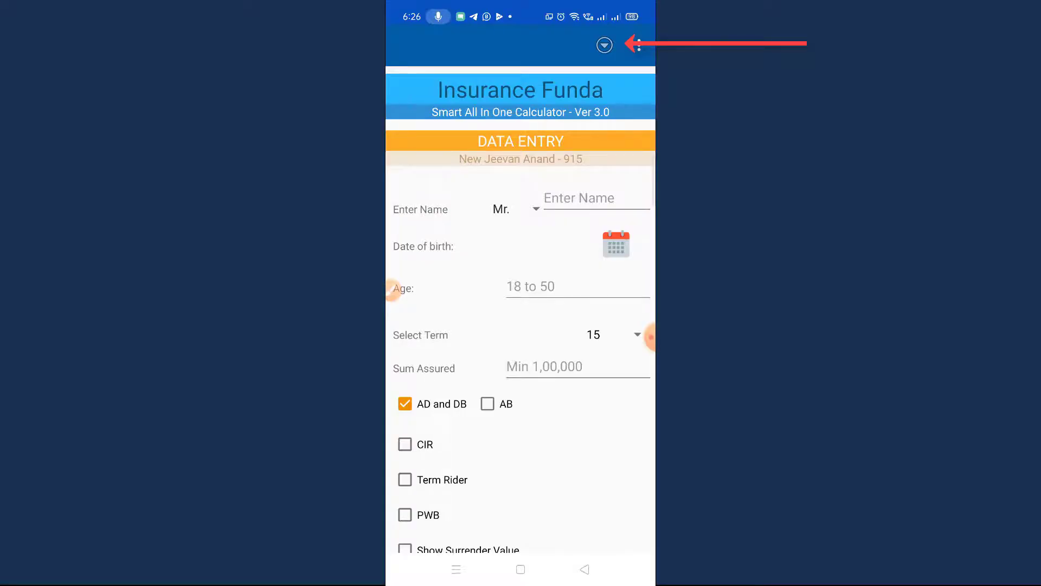
{"action": "left_click", "coordinate": [604, 46]}
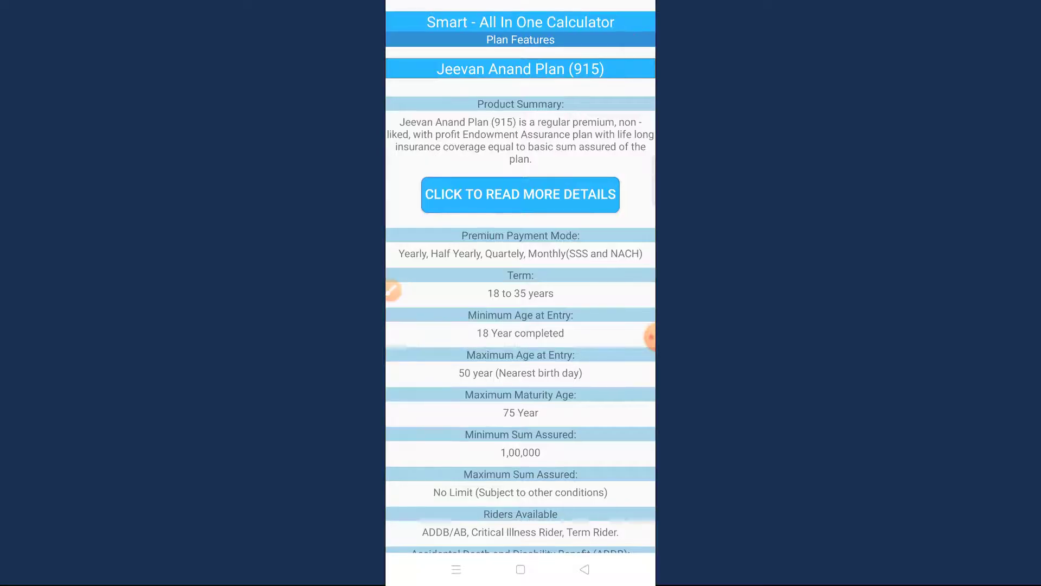
Scroll to the Jeevan Labh (936) plan features with its term and age limits.
{"action": "scroll", "scroll_direction": "down", "scroll_amount": 3}
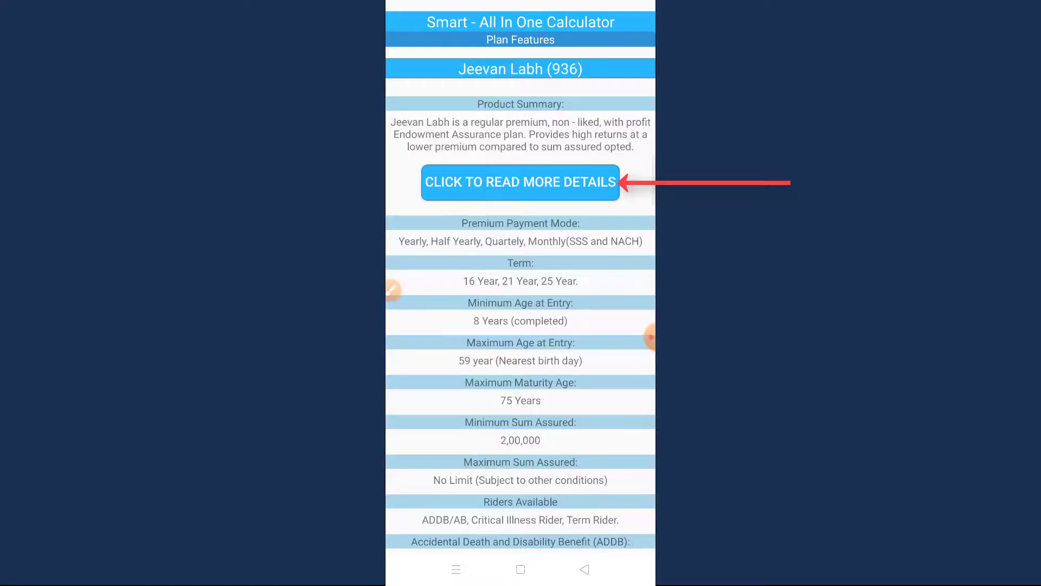
Read the Insurance Funda Jeevan Labh 936 article down to its table of contents, then show recent apps.
{"action": "left_click", "coordinate": [521, 182]}
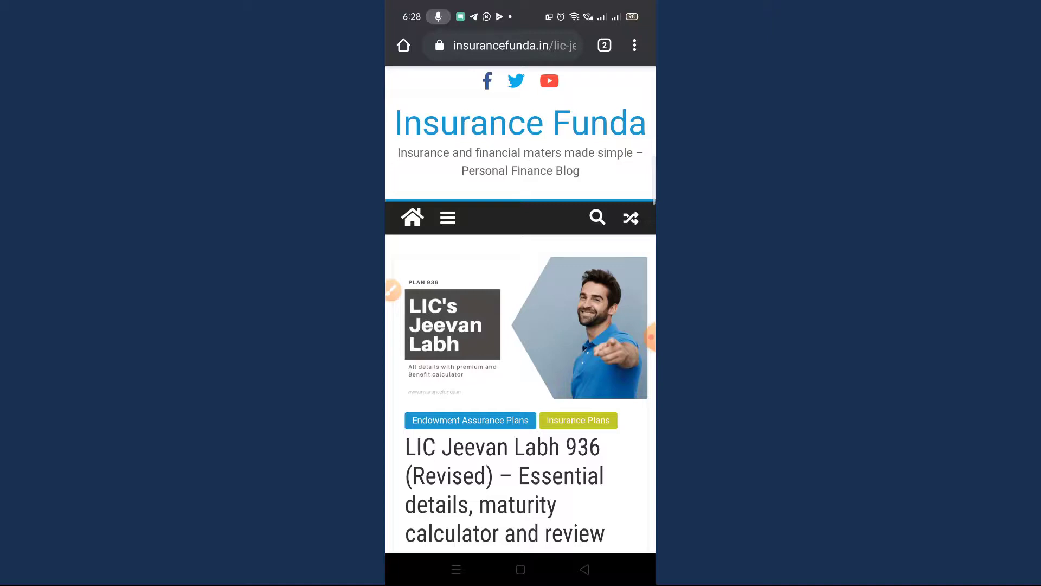
{"action": "scroll", "scroll_direction": "down", "scroll_amount": 3}
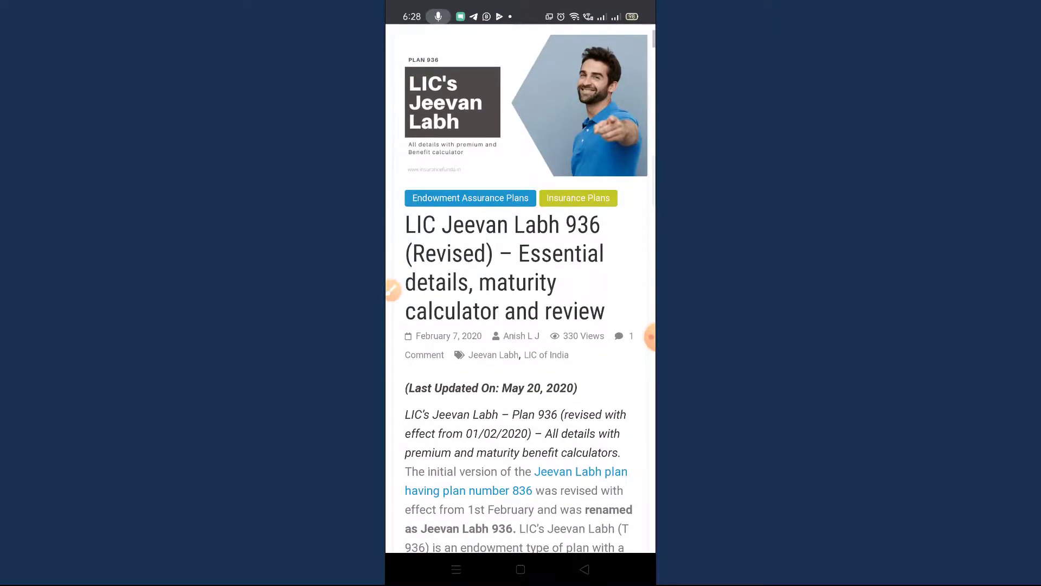
{"action": "scroll", "scroll_direction": "down", "scroll_amount": 3}
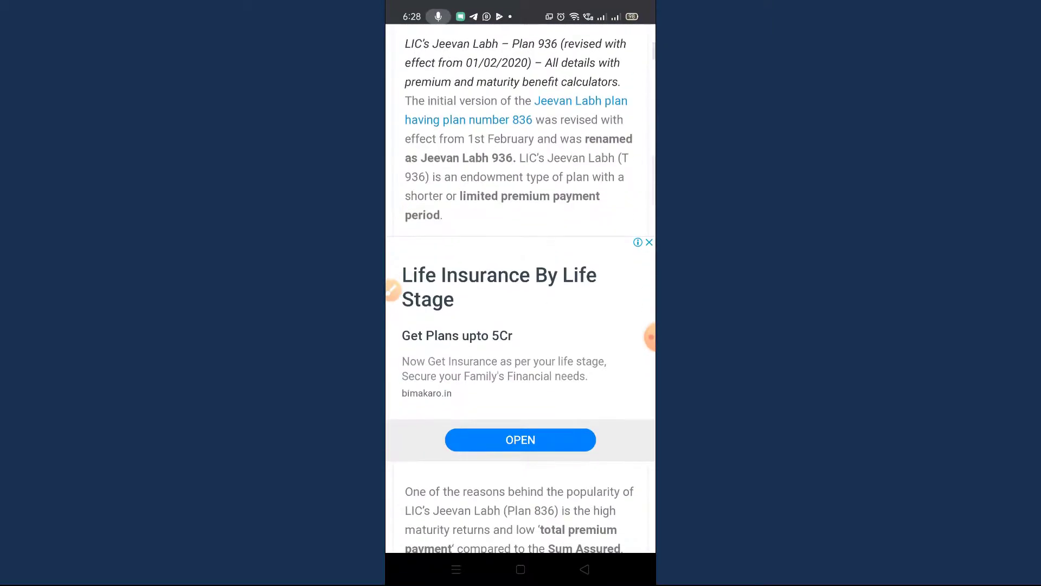
{"action": "scroll", "scroll_direction": "down", "scroll_amount": 3}
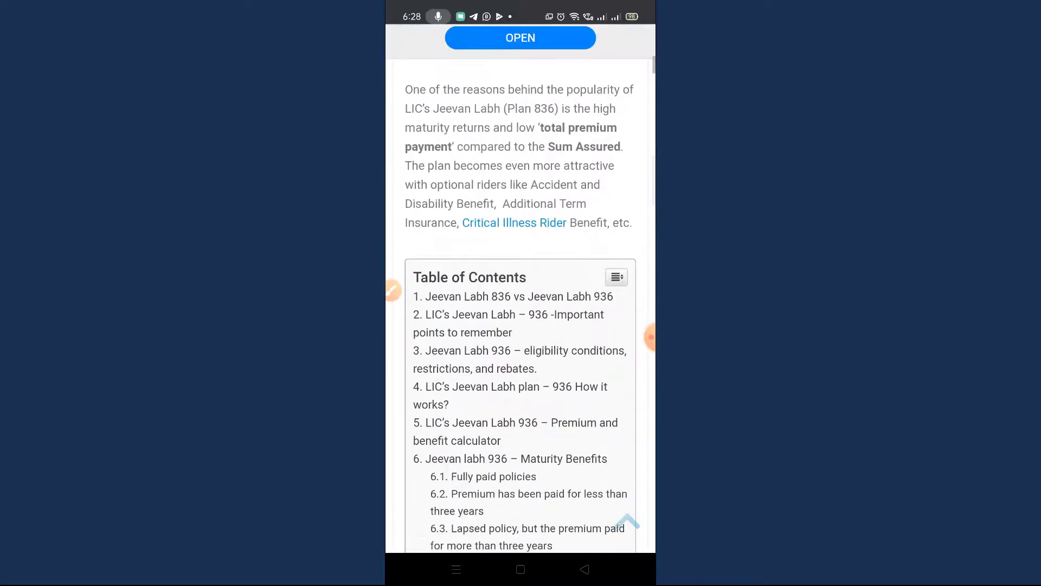
{"action": "left_click", "coordinate": [521, 38]}
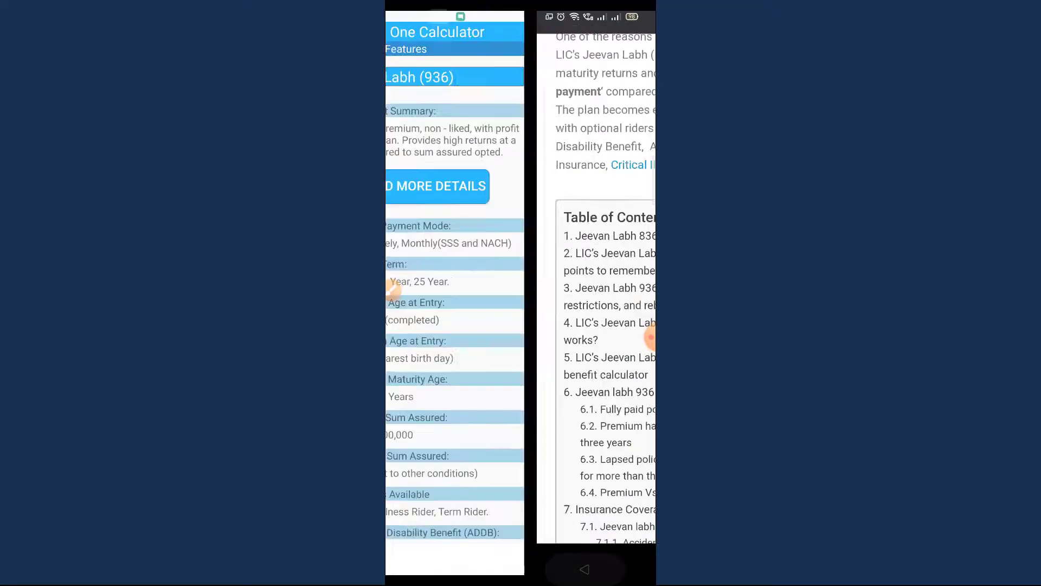